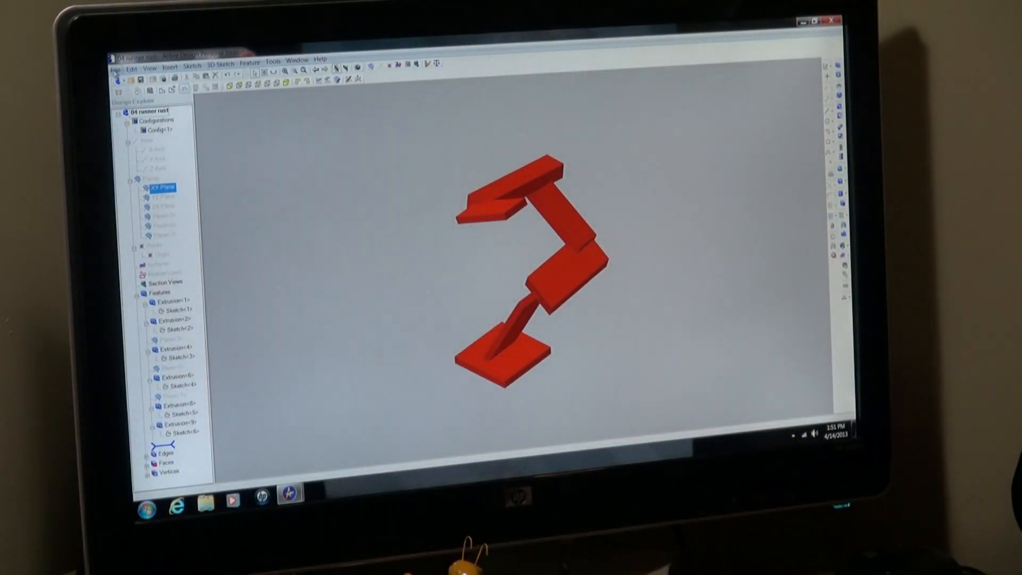
- Export the runner part as STL file '04 runner rust'
click(115, 69)
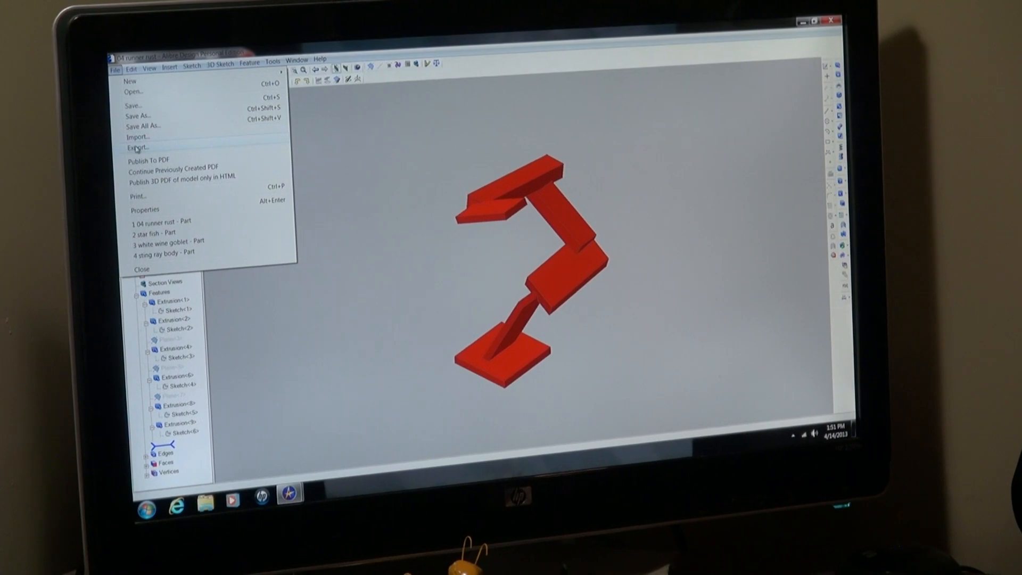
click(136, 148)
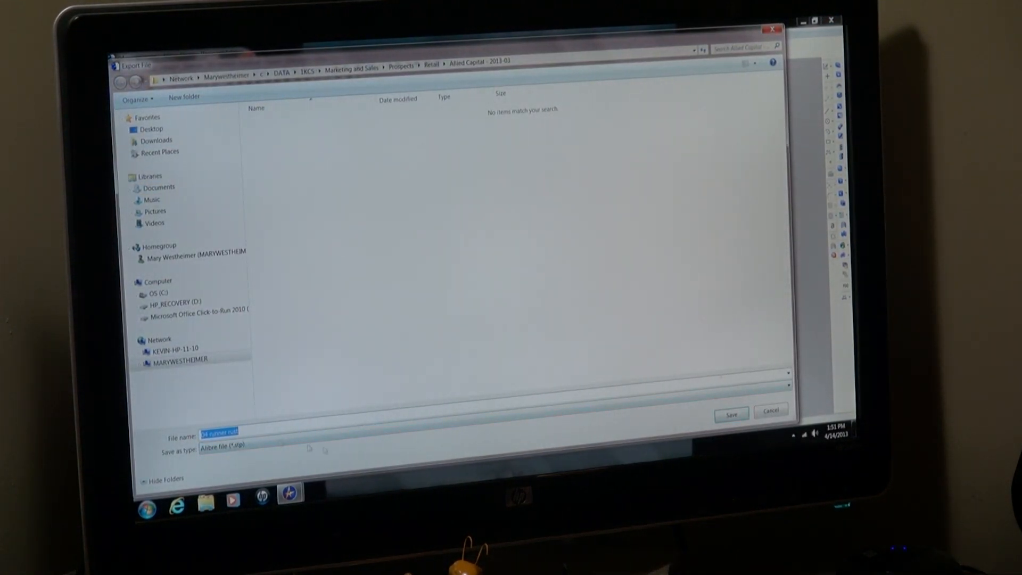
click(220, 446)
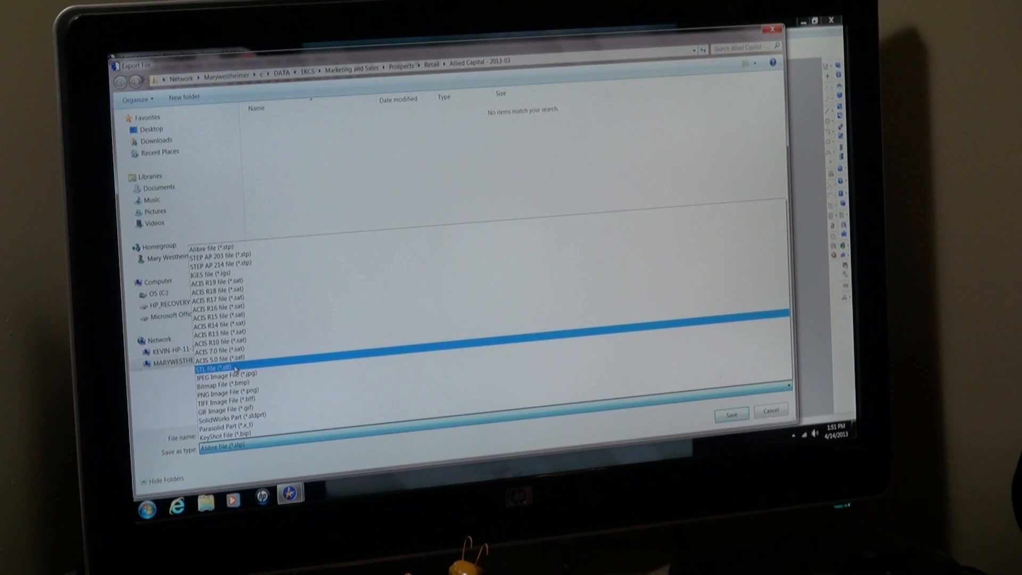
click(218, 368)
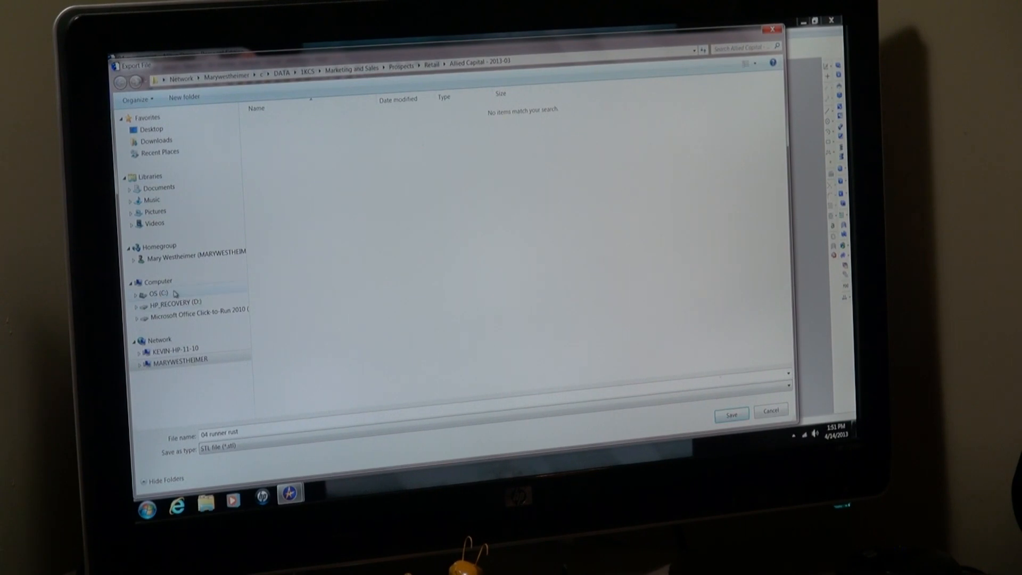
click(155, 294)
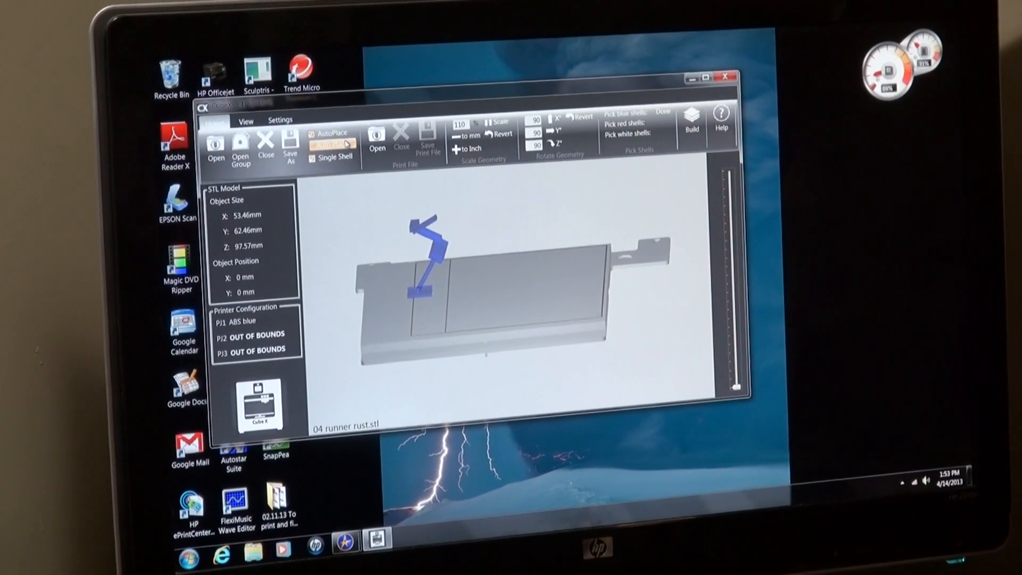
- Auto Place the runner model onto the CubeX build platform
click(332, 133)
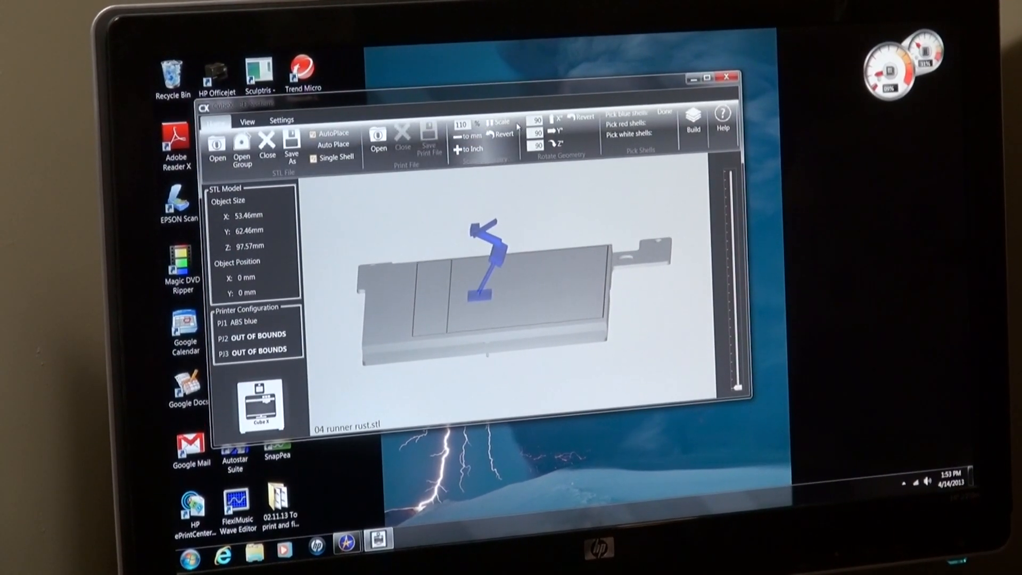